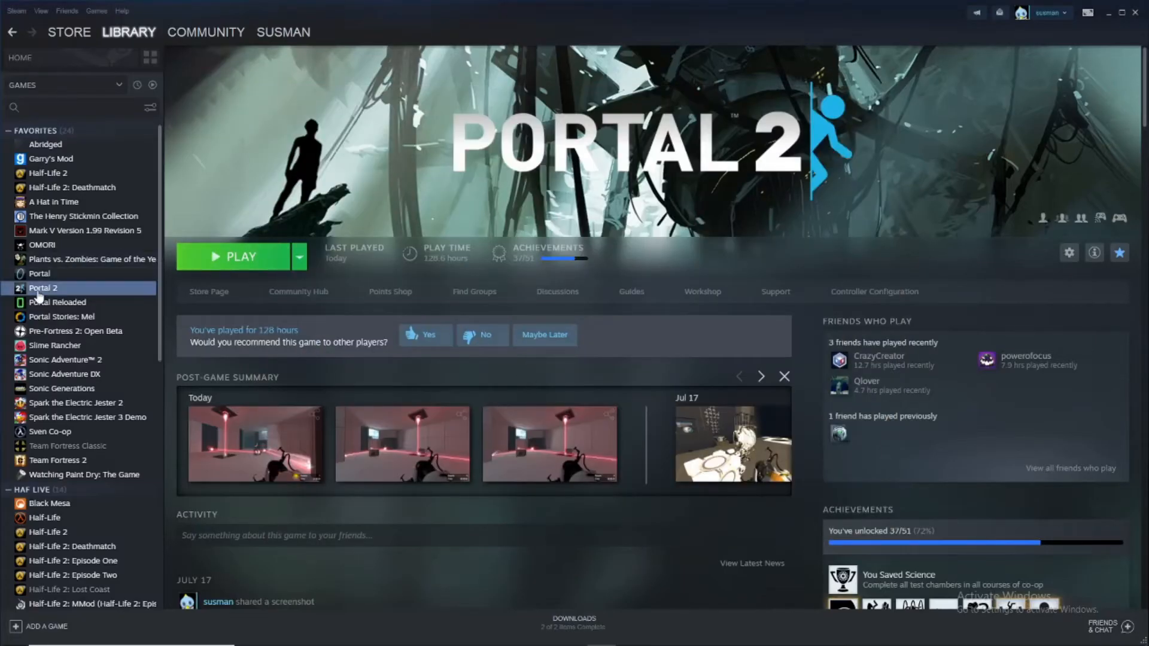
Bring up the context menu for Portal 2 in the library sidebar.
{"action": "right_click", "coordinate": [44, 287]}
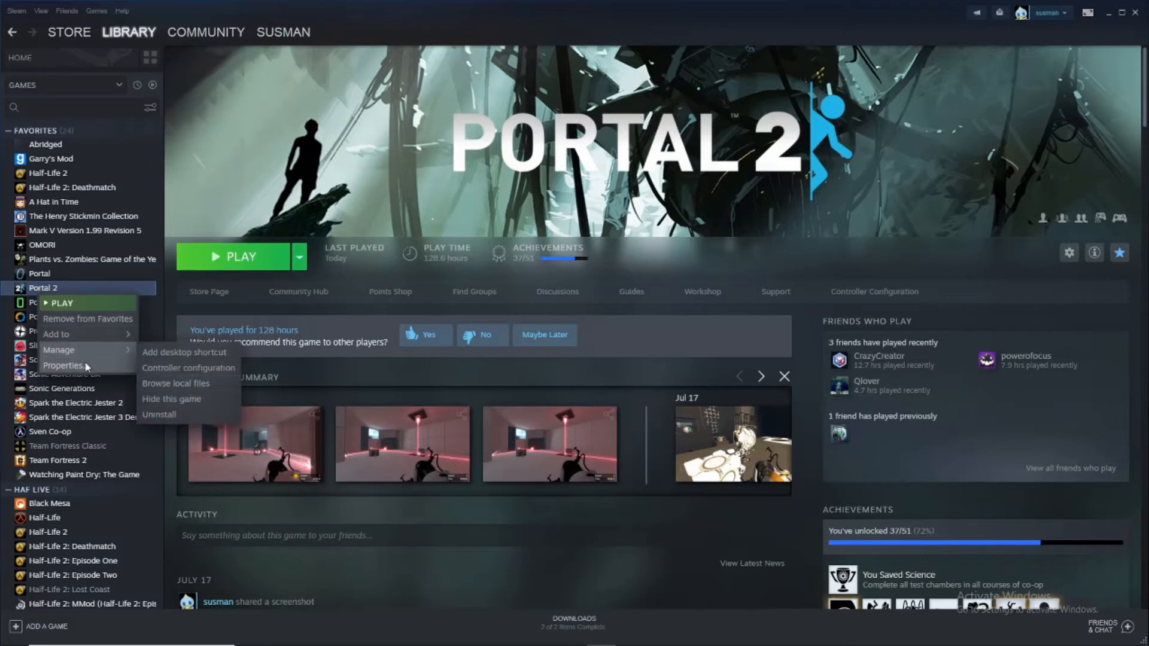
Clear the -vulkan entry from Portal 2's Launch Options and have Properties open again.
{"action": "left_click", "coordinate": [64, 367]}
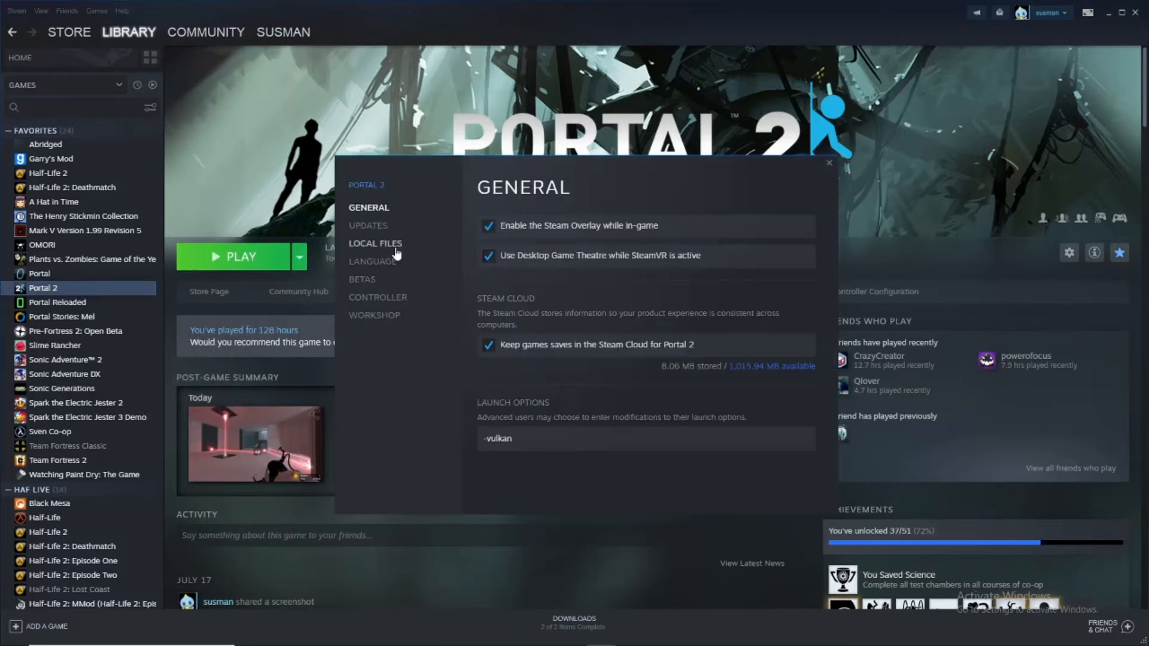
{"action": "mouse_move", "coordinate": [697, 422]}
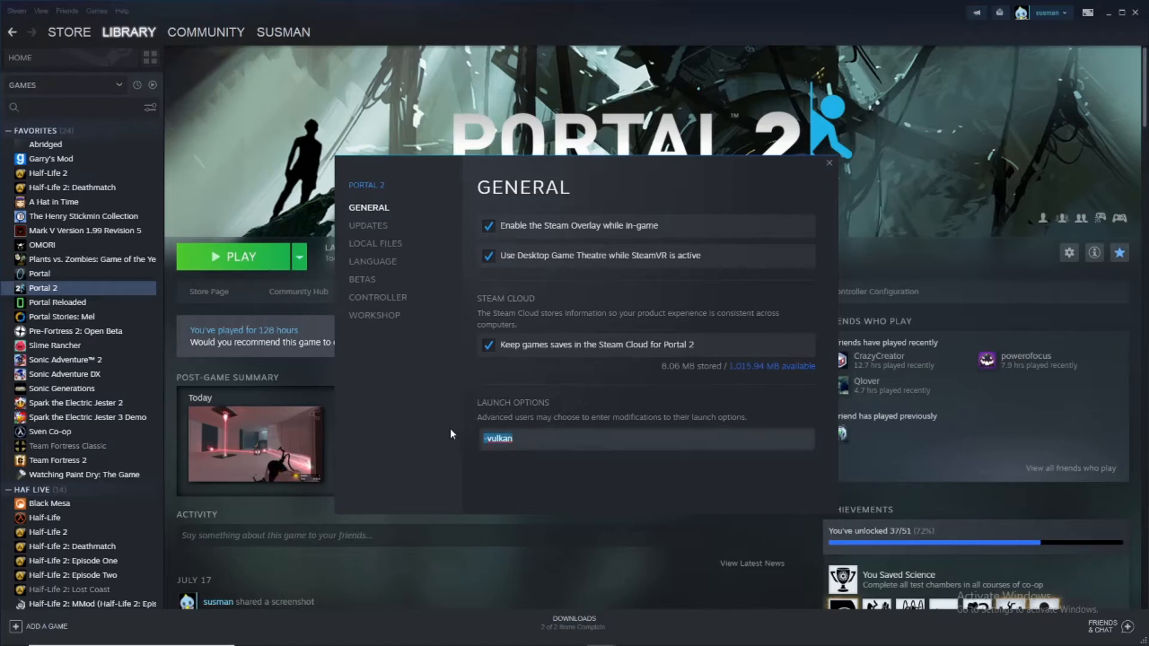
{"action": "left_click", "coordinate": [241, 256]}
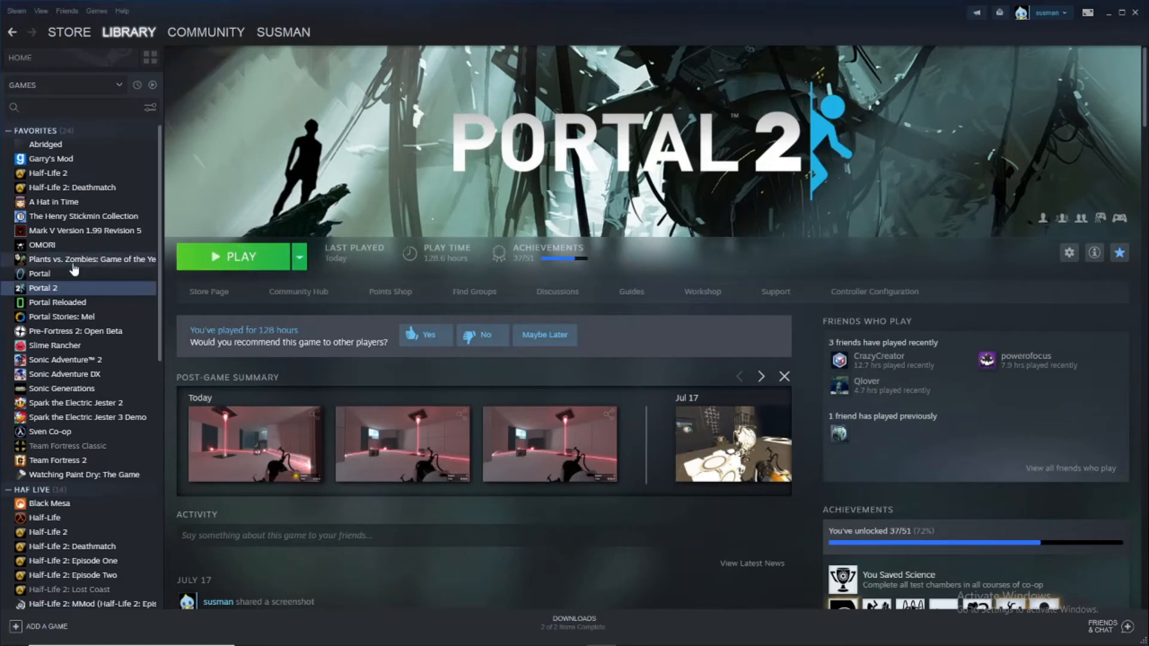
{"action": "right_click", "coordinate": [43, 287]}
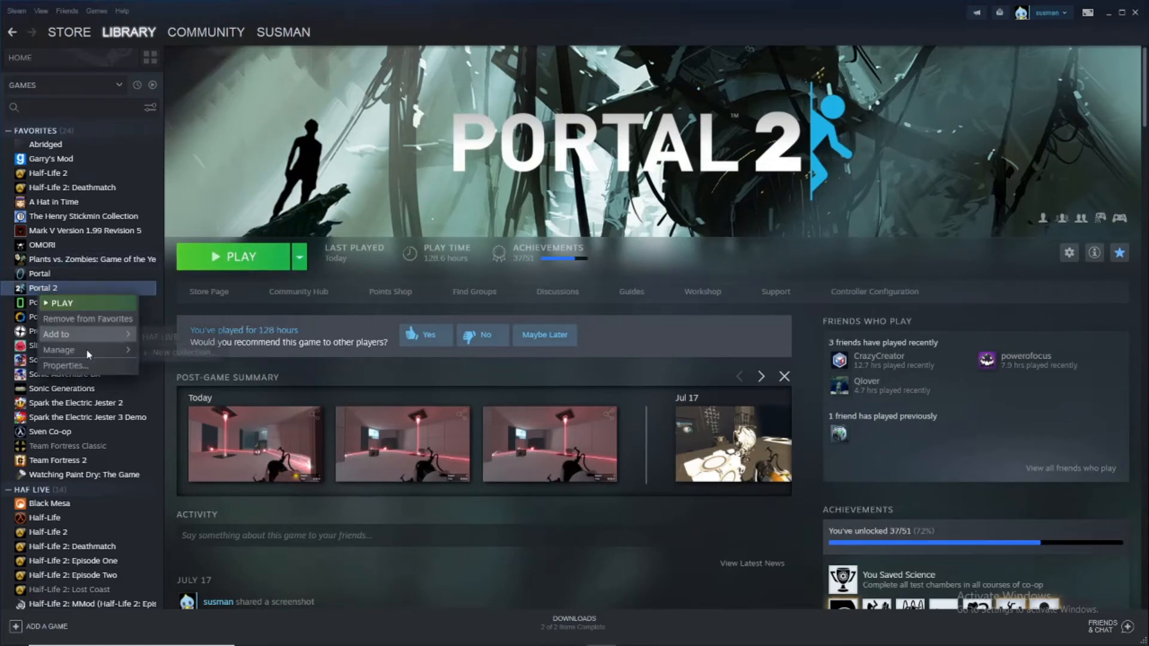
{"action": "left_click", "coordinate": [65, 366]}
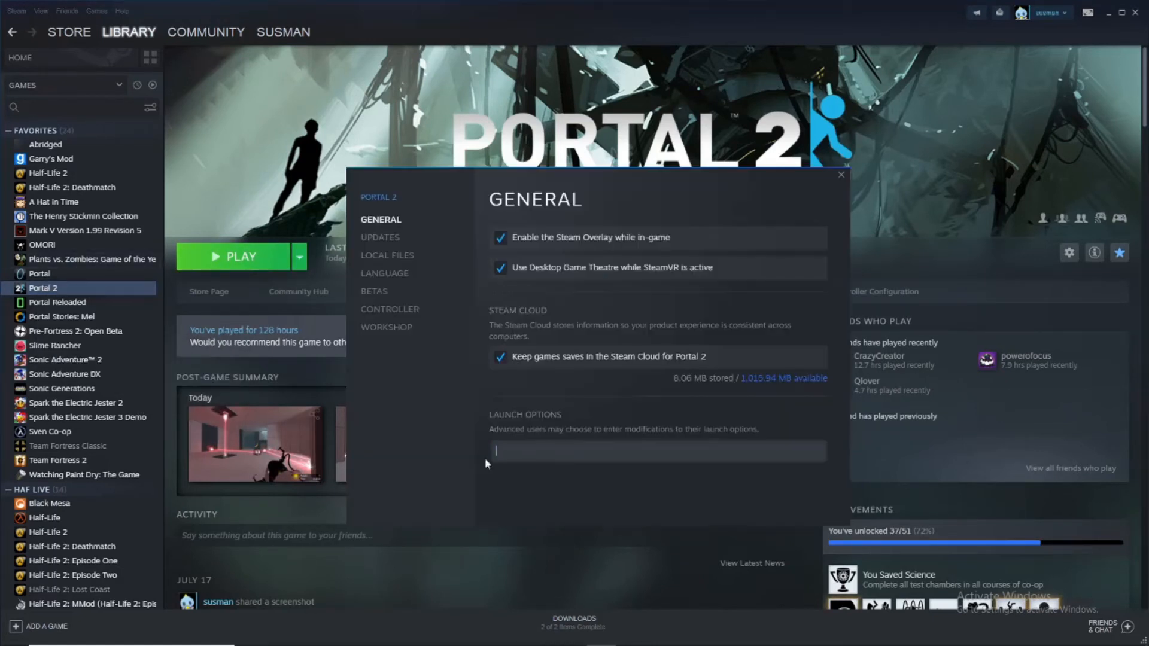
Enter mat_fullbright 0 as Portal 2's launch options.
{"action": "type", "text": "mat_fullbright 0"}
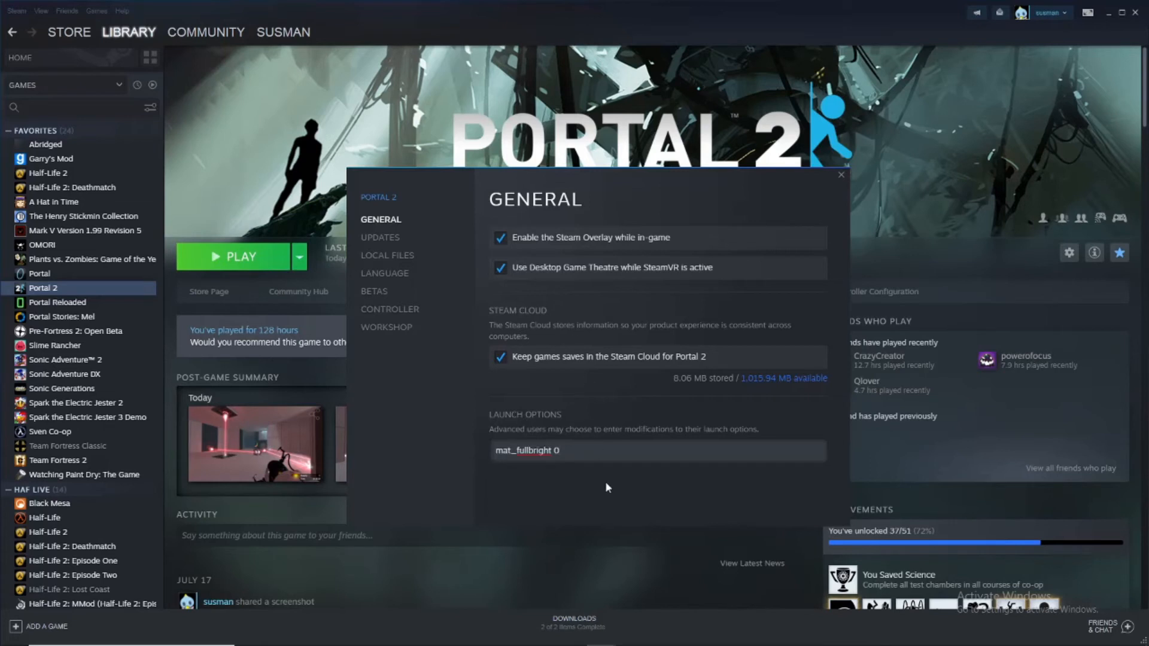
{"action": "mouse_move", "coordinate": [798, 208]}
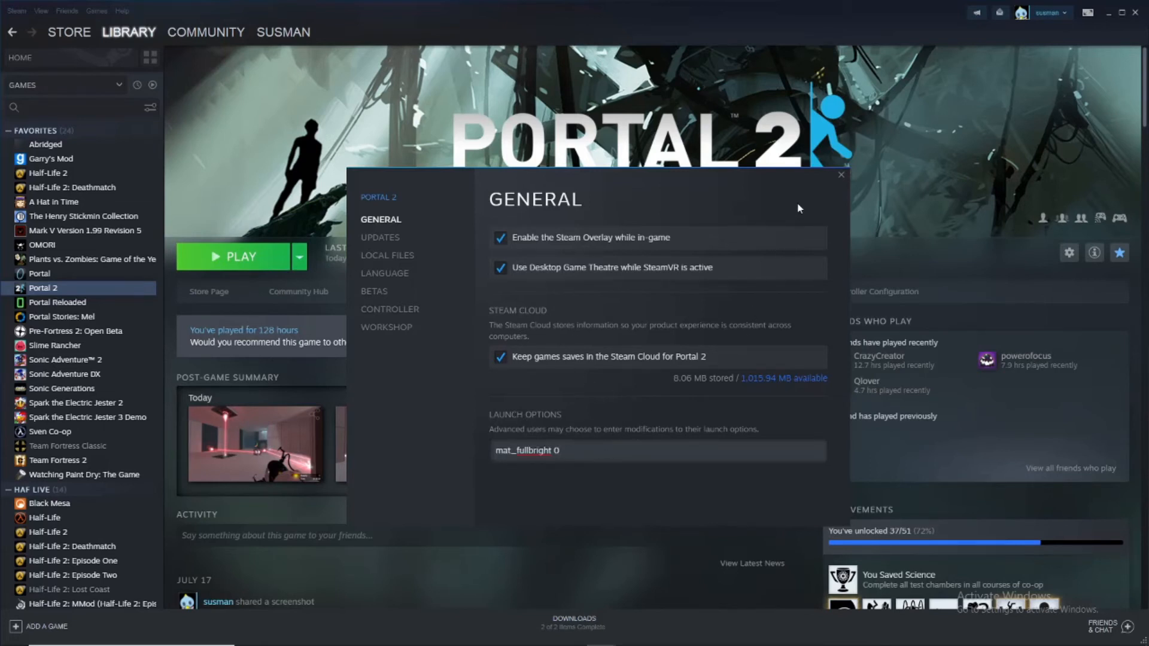